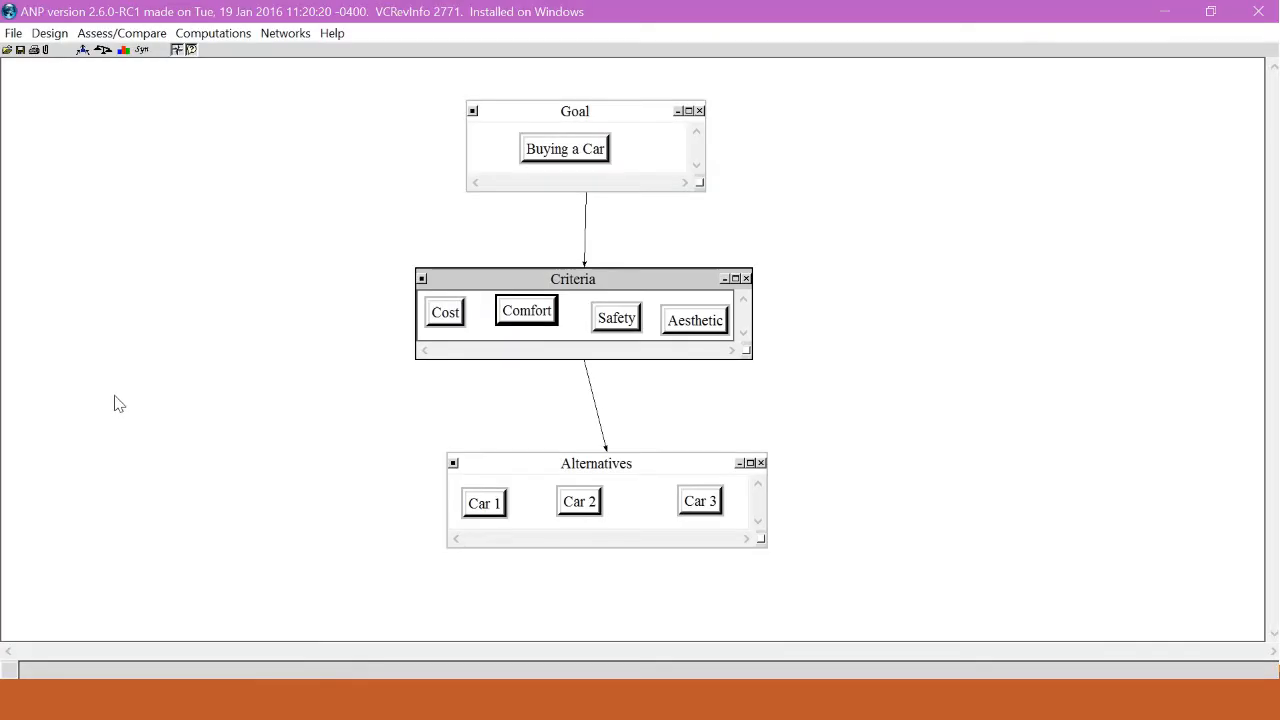
mouse_move(124, 404)
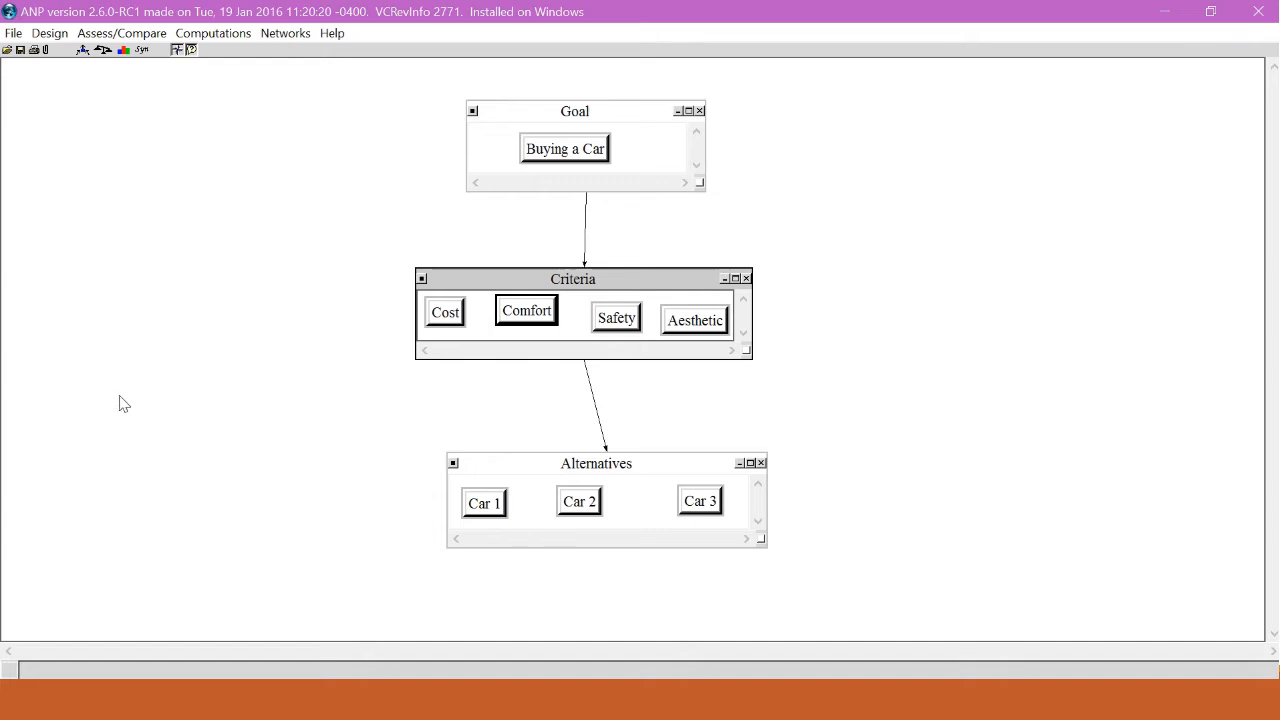
mouse_move(130, 400)
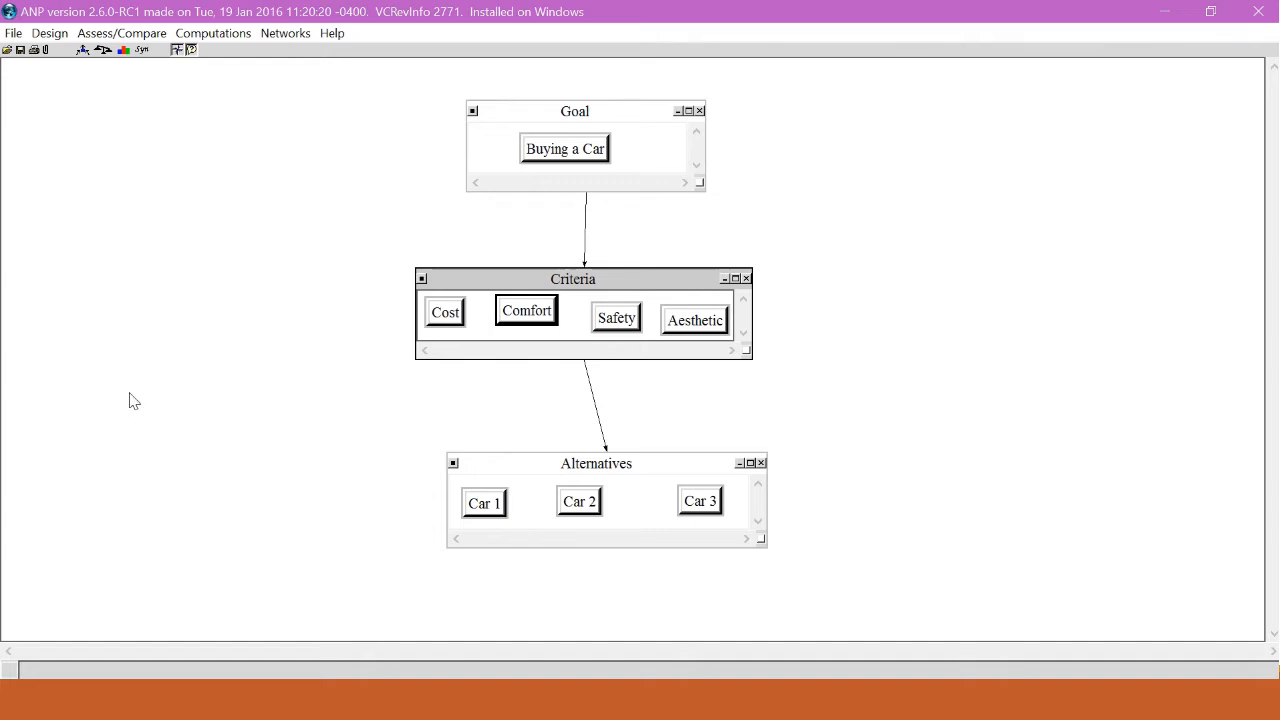
mouse_move(148, 388)
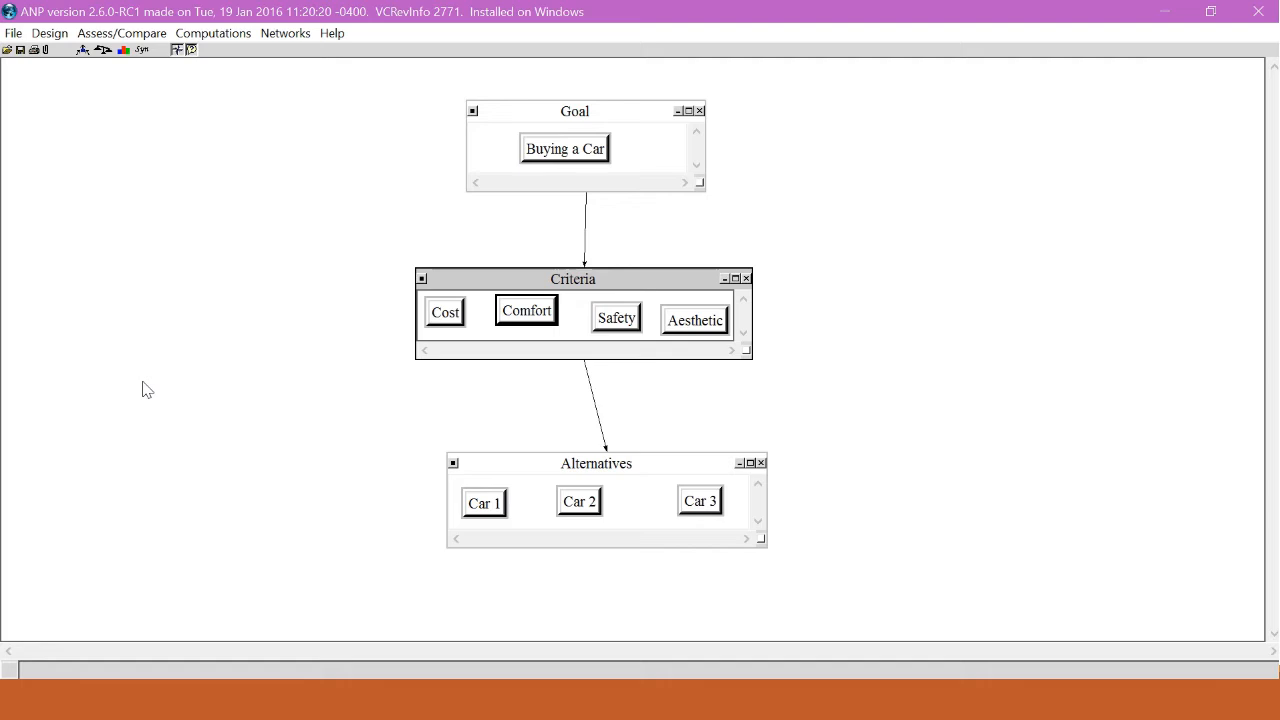
mouse_move(490, 176)
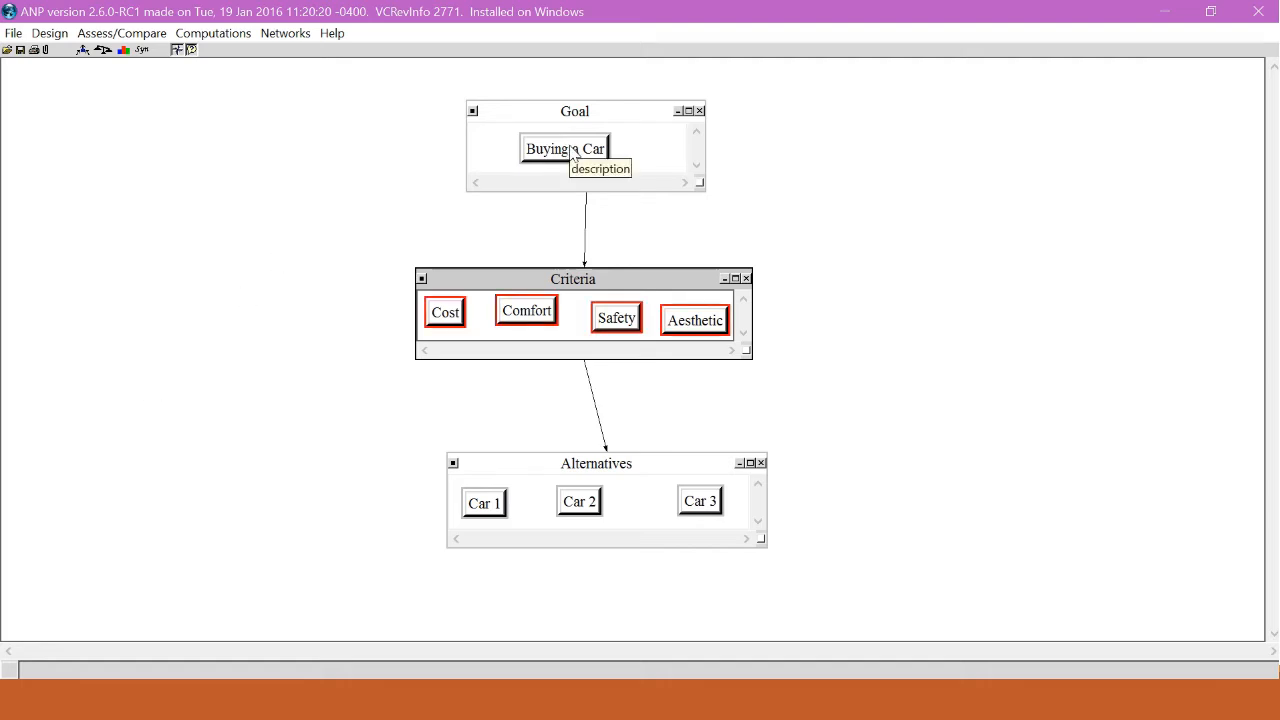
Enter direct priorities of 0.25 for each criterion under the Buying a Car goal.
right_click(564, 148)
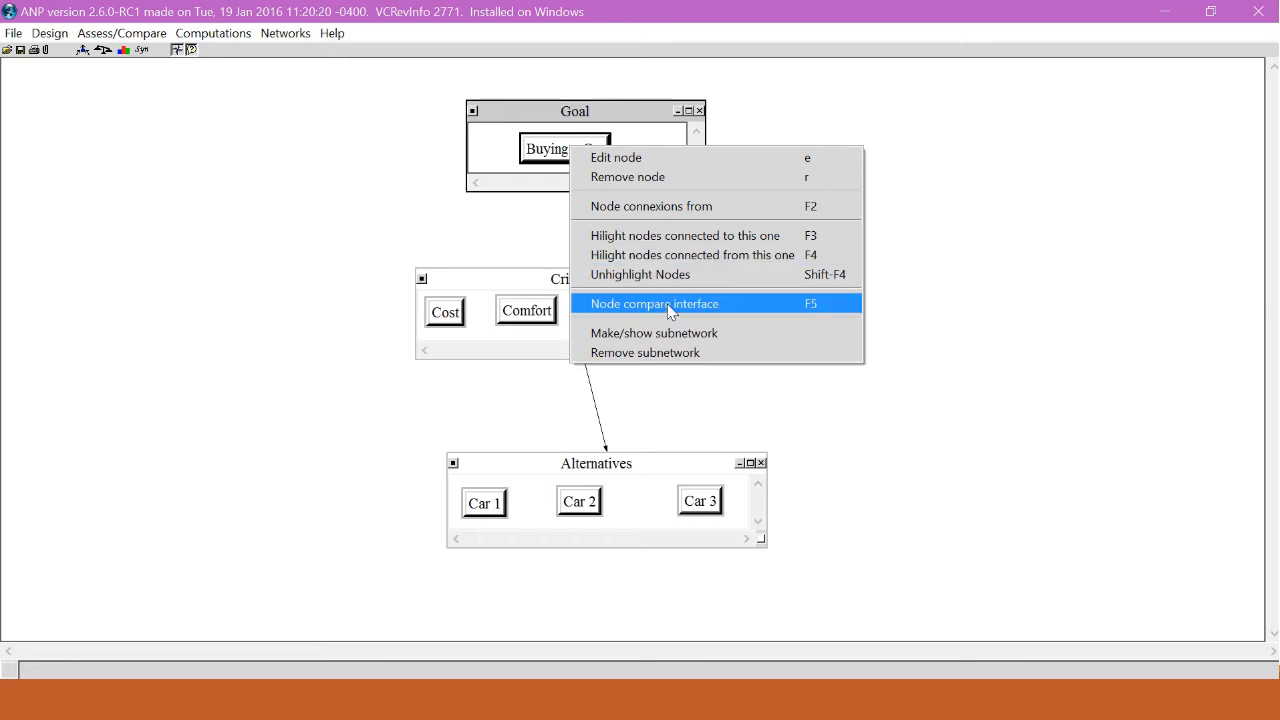
click(654, 304)
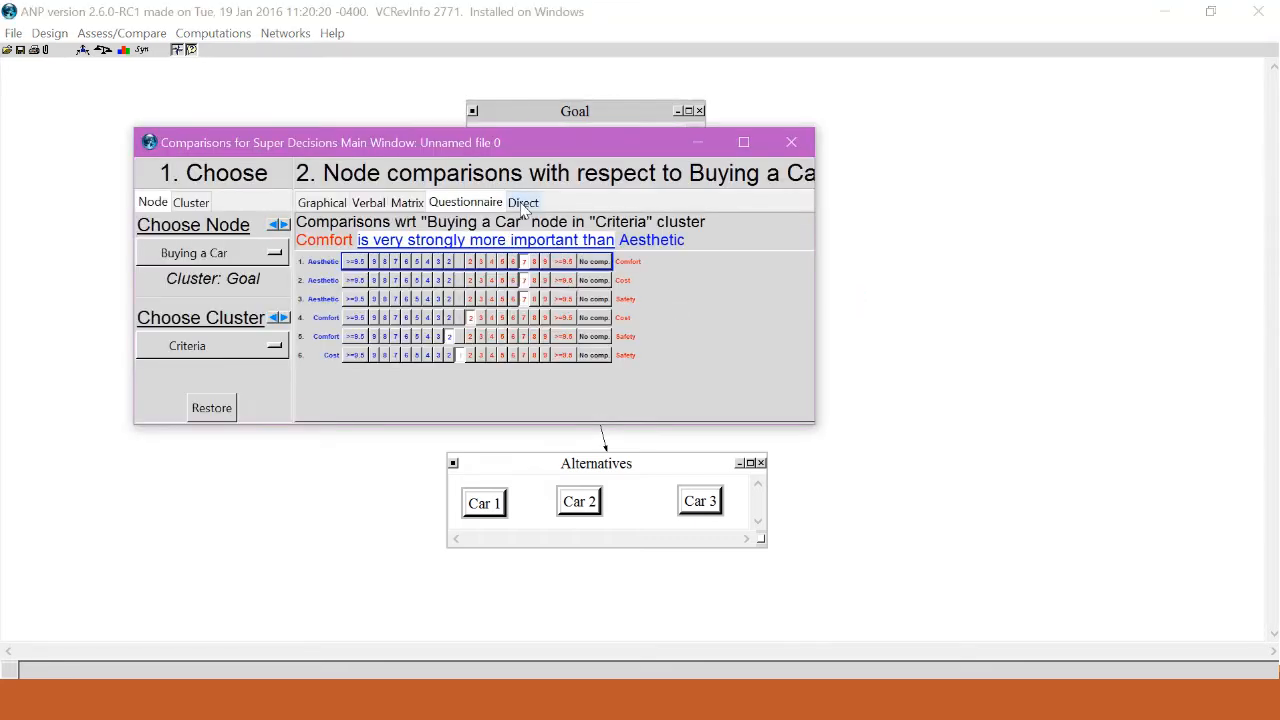
click(524, 202)
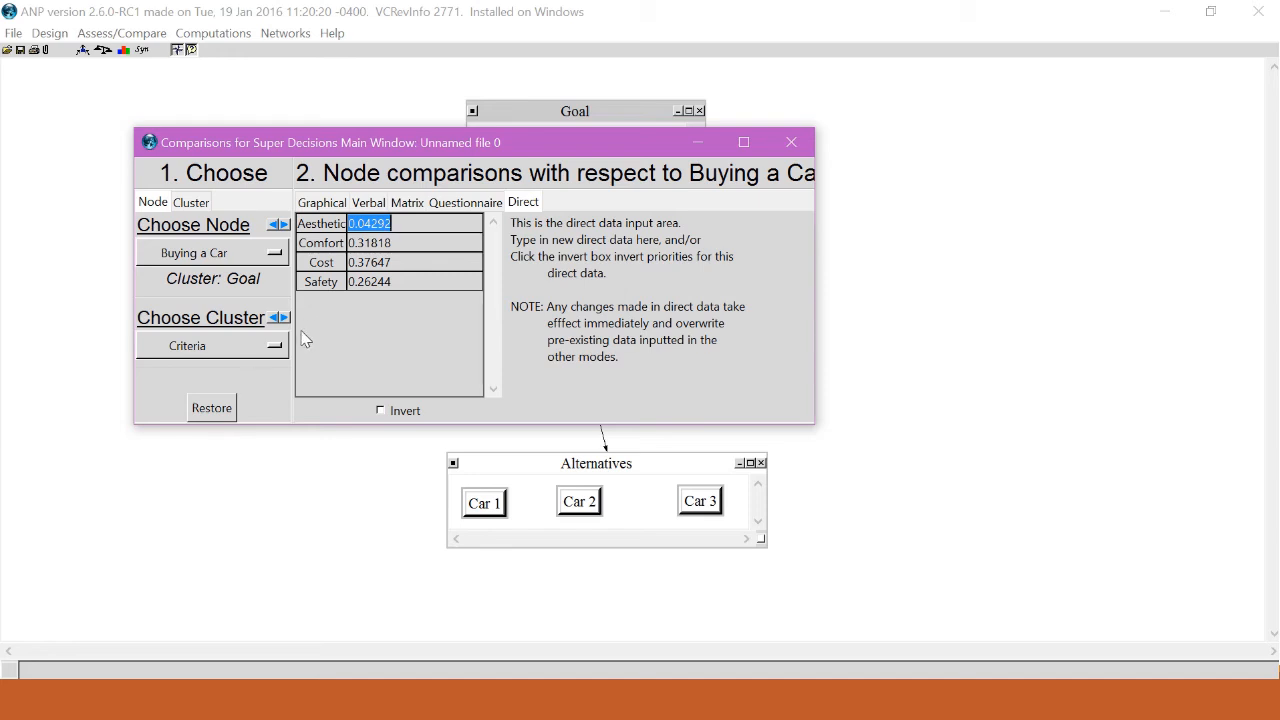
mouse_move(340, 328)
text(0.)
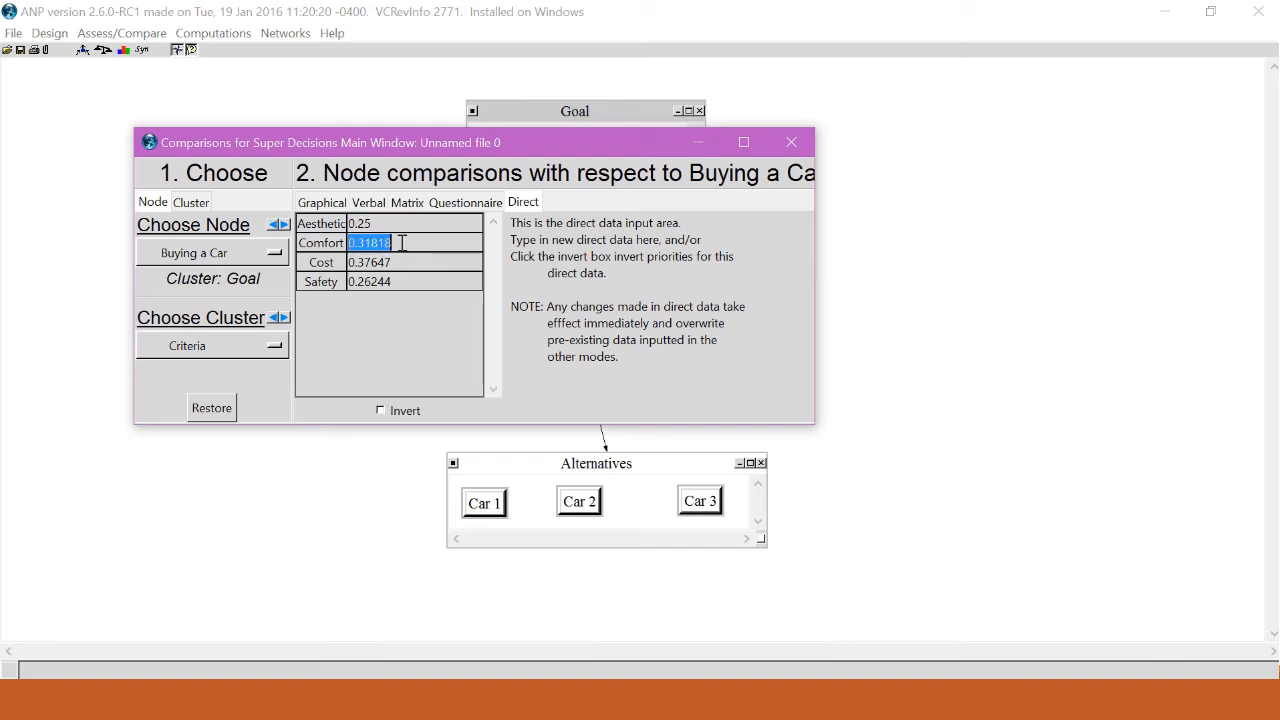
text(25)
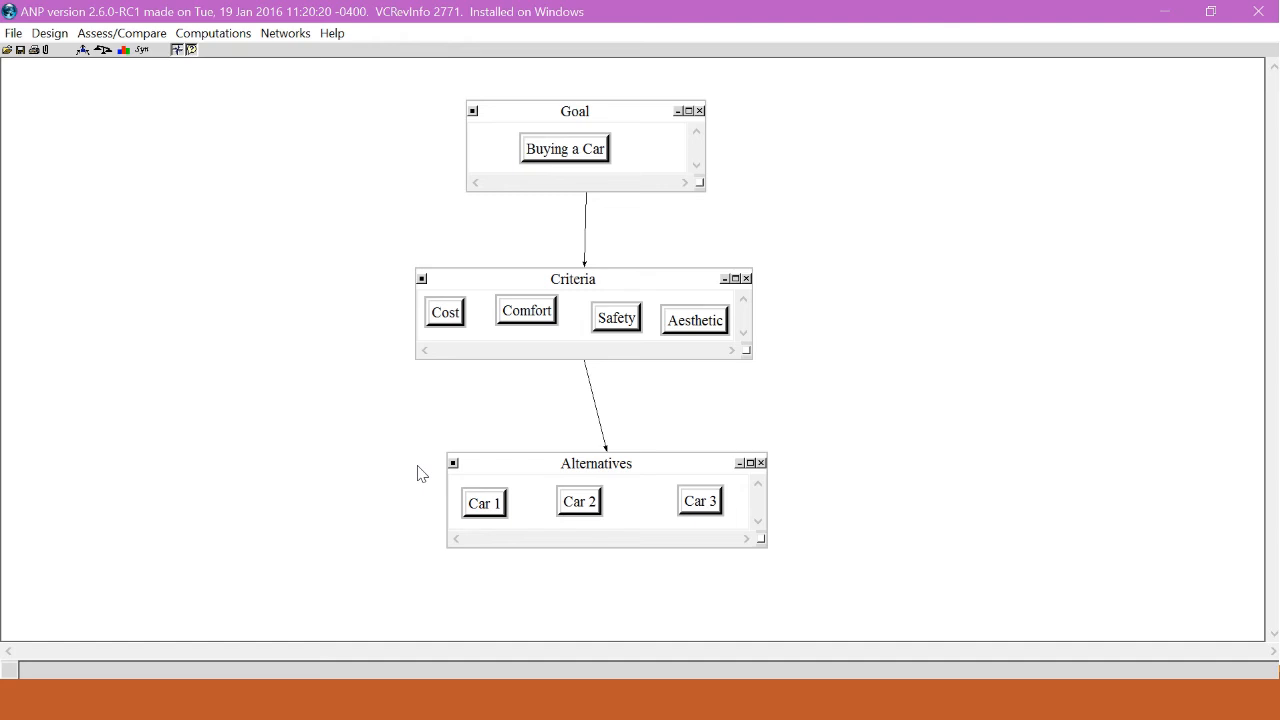
Synthesize the model, giving Car 2 ideal 1.0, Car 3 0.173, Car 1 0.150.
click(212, 32)
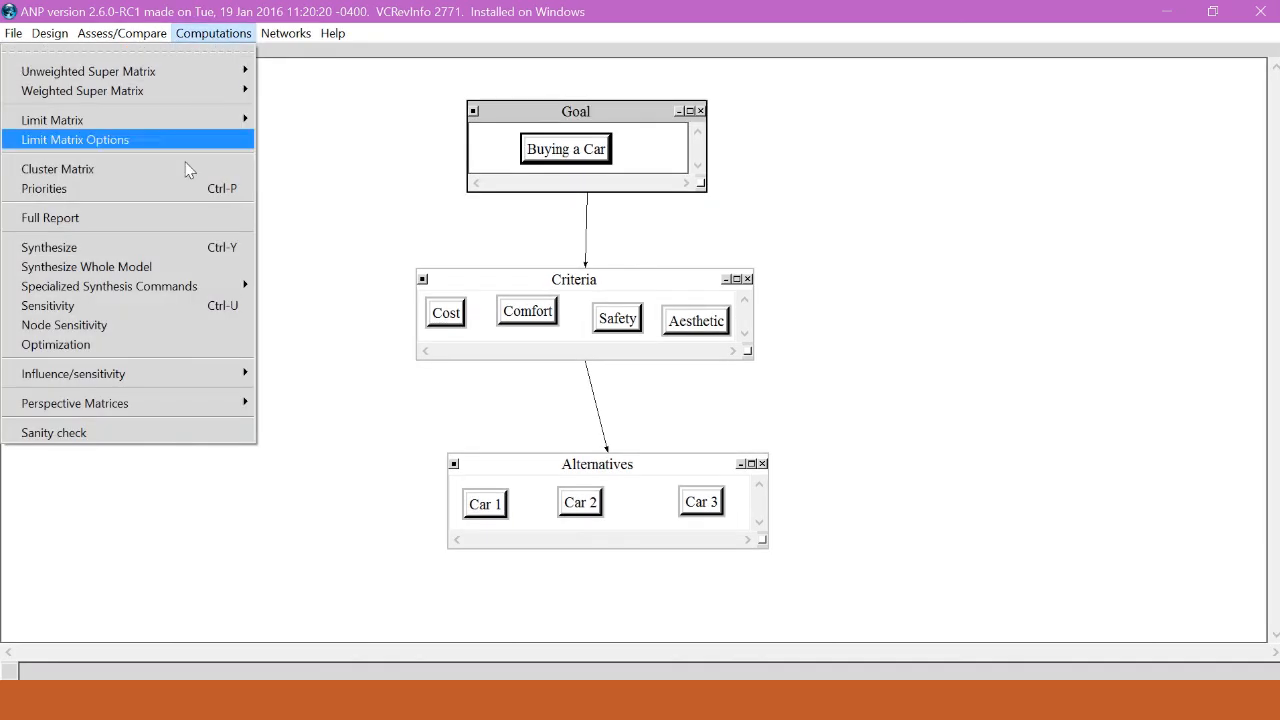
click(48, 248)
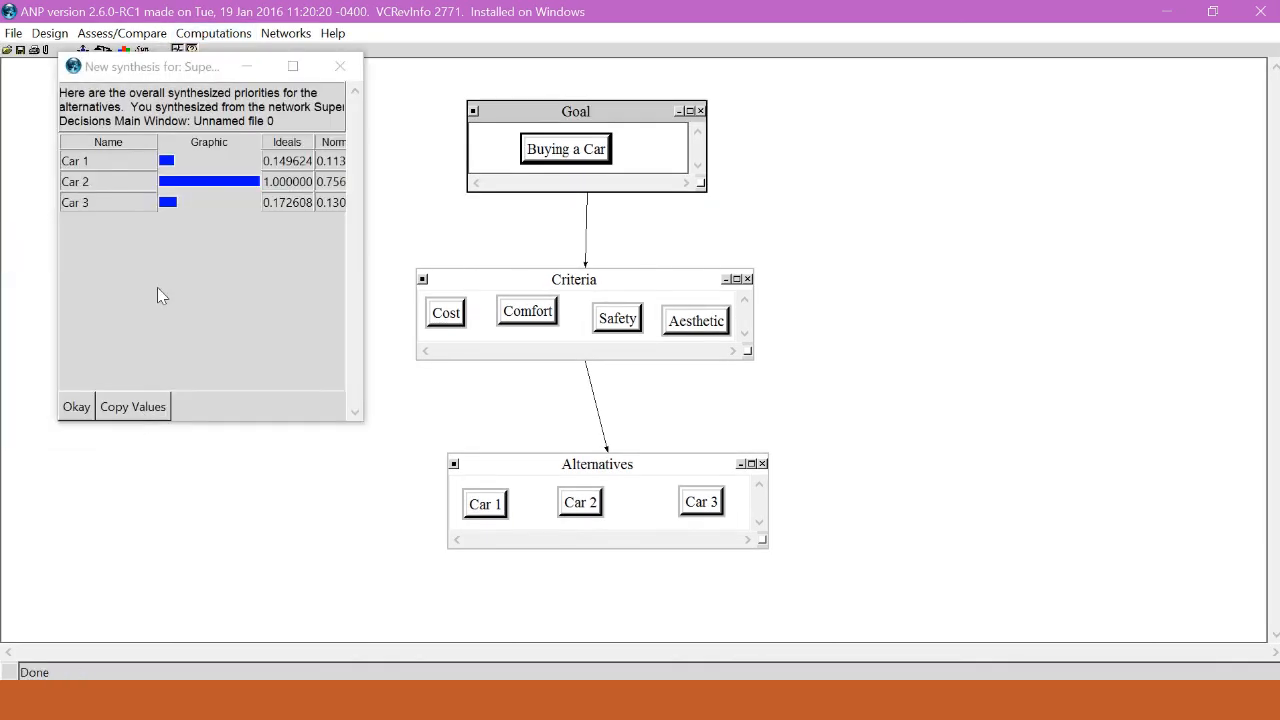
mouse_move(180, 238)
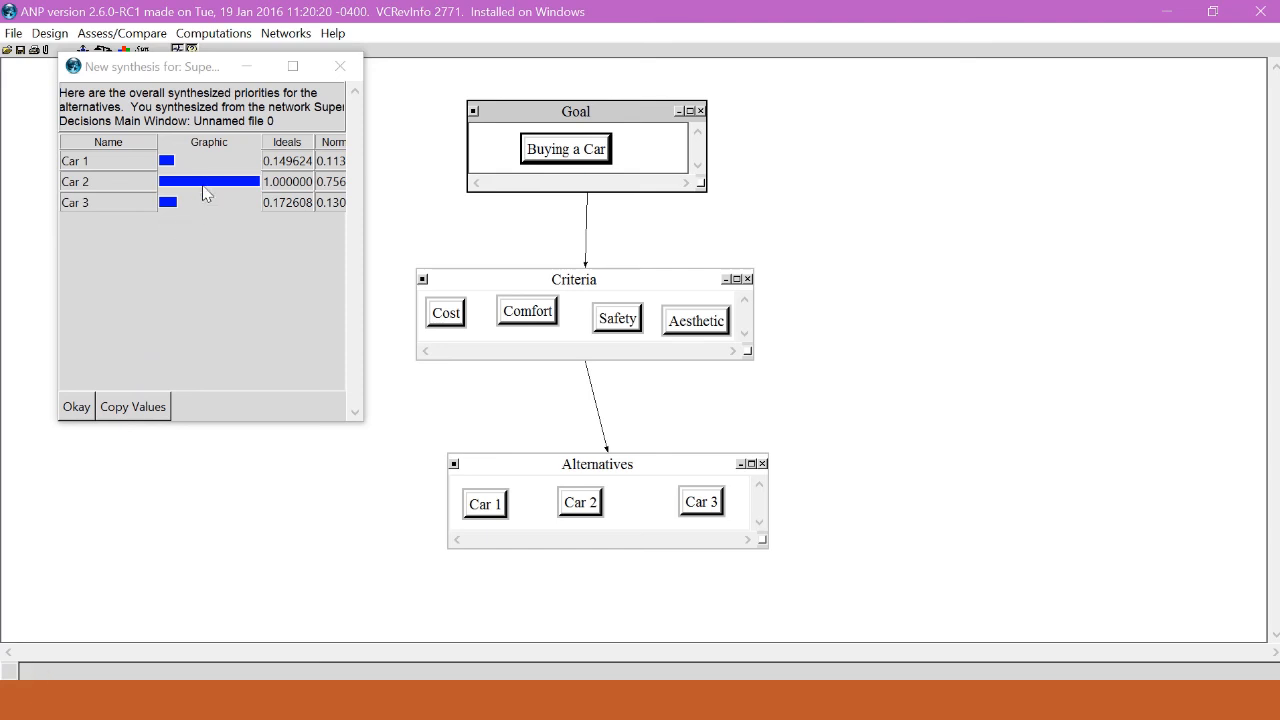
mouse_move(210, 238)
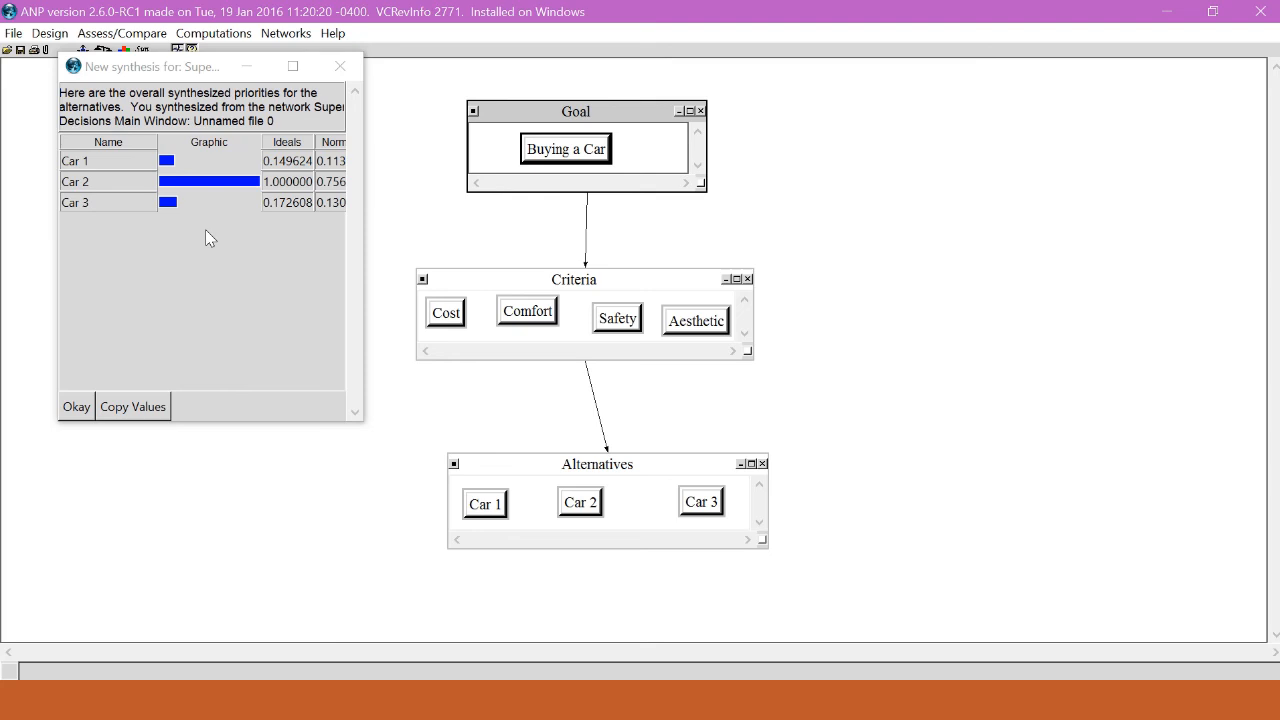